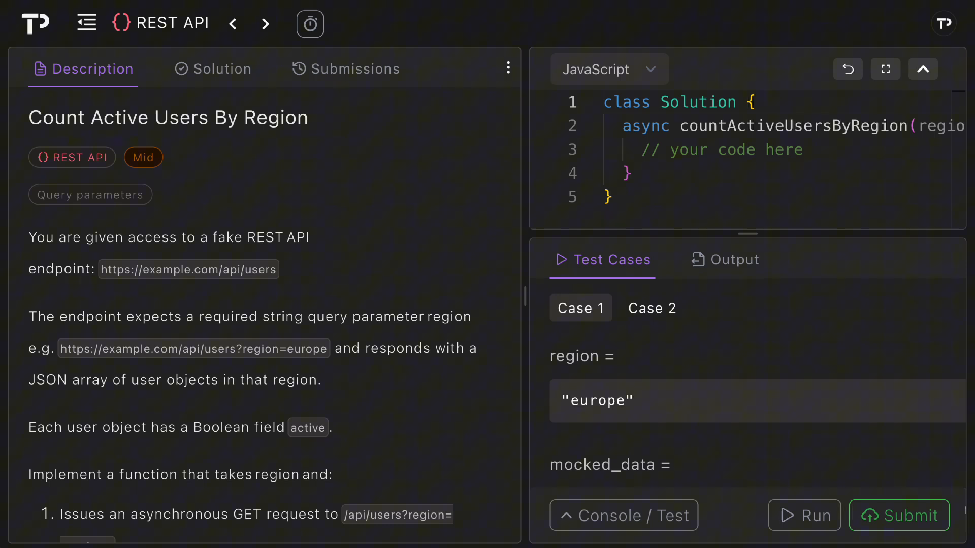
Maximize the Description panel and read the four implementation steps and Example 1 (output 1)
{"action": "left_click", "coordinate": [922, 70]}
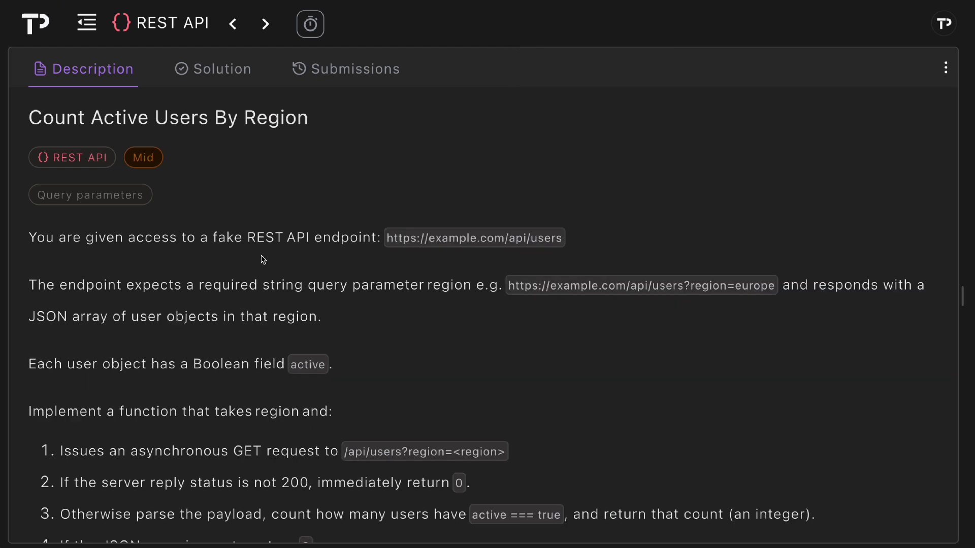
{"action": "mouse_move", "coordinate": [519, 254]}
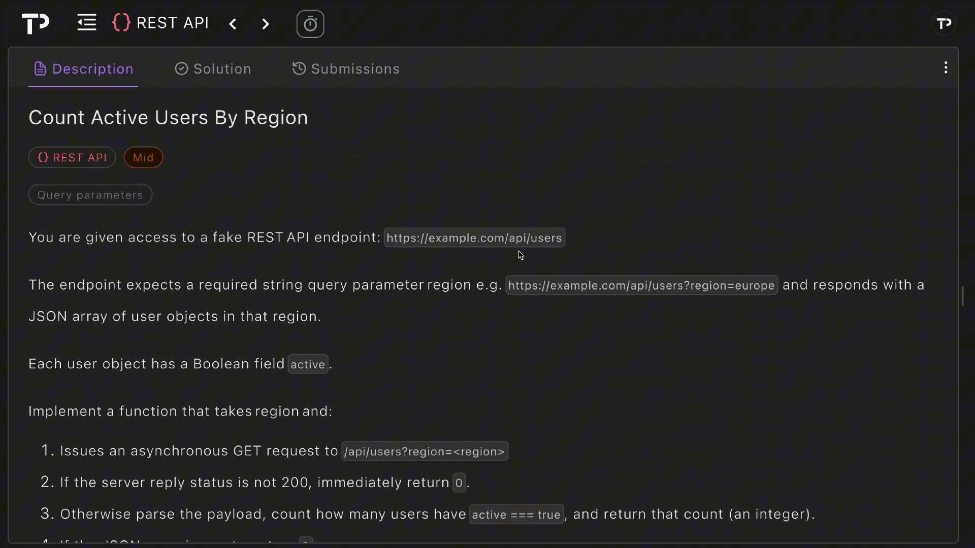
{"action": "scroll", "scroll_direction": "down", "scroll_amount": 3}
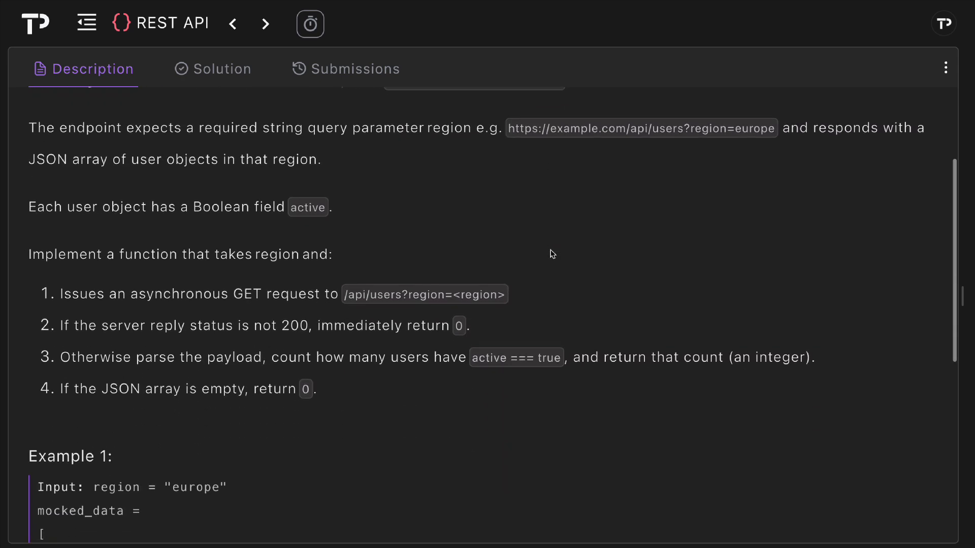
{"action": "scroll", "scroll_direction": "up", "scroll_amount": 3}
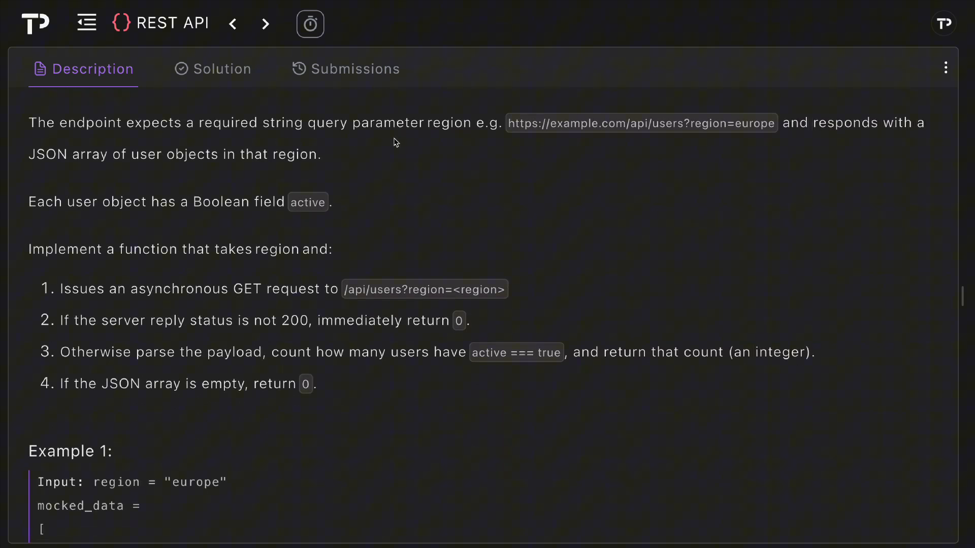
{"action": "mouse_move", "coordinate": [255, 258]}
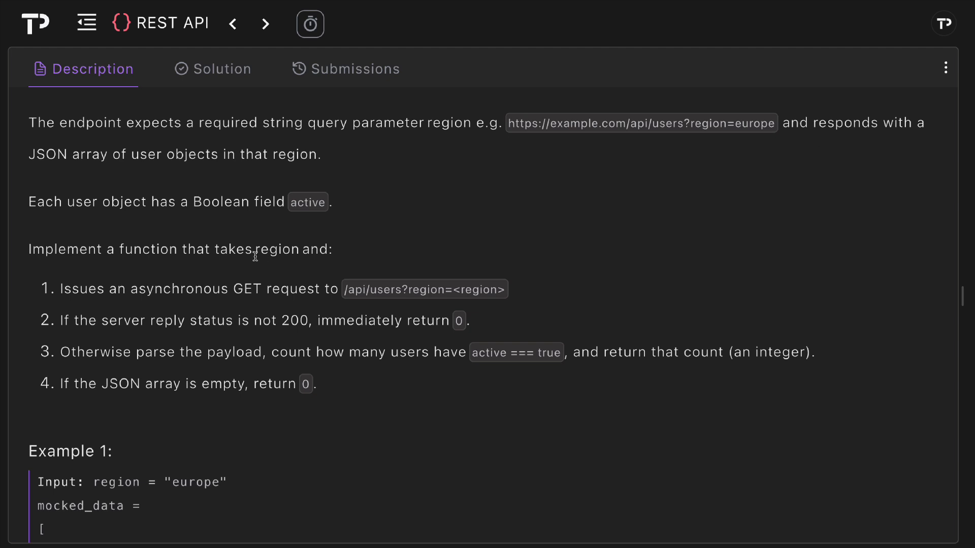
{"action": "mouse_move", "coordinate": [311, 172]}
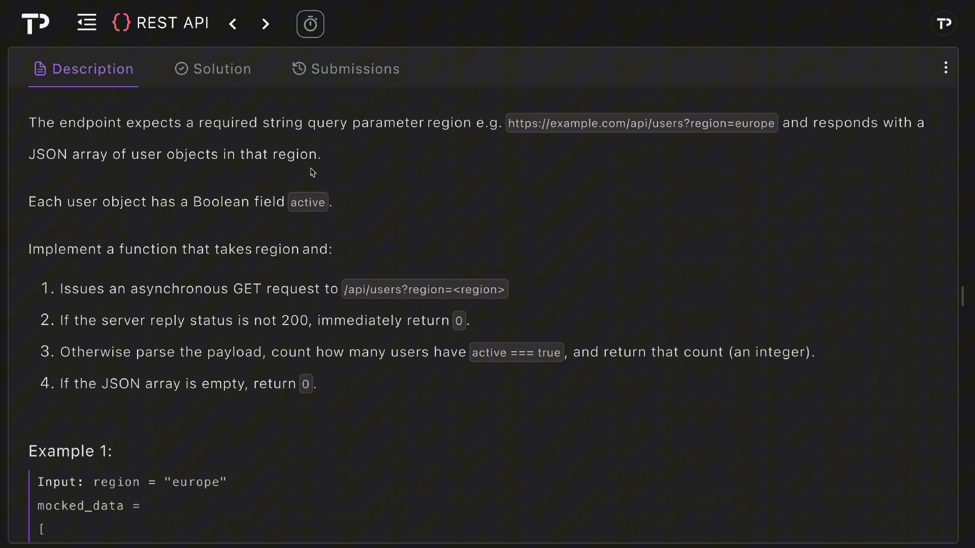
{"action": "scroll", "scroll_direction": "down", "scroll_amount": 3}
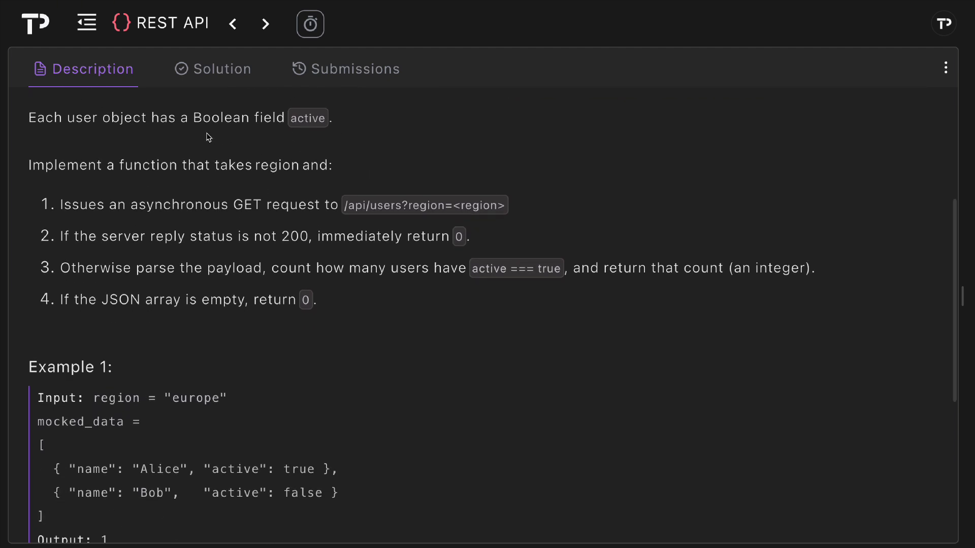
{"action": "scroll", "scroll_direction": "down", "scroll_amount": 3}
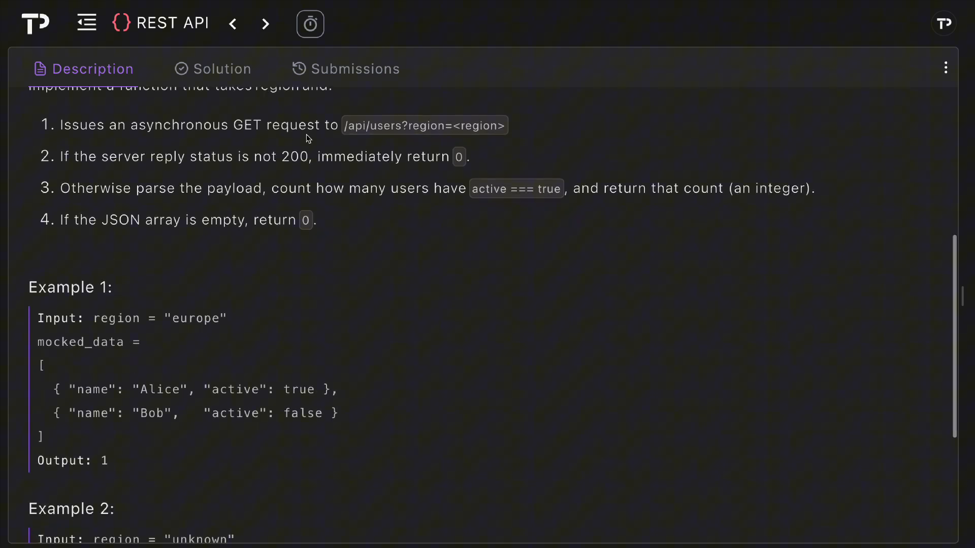
{"action": "scroll", "scroll_direction": "up", "scroll_amount": 3}
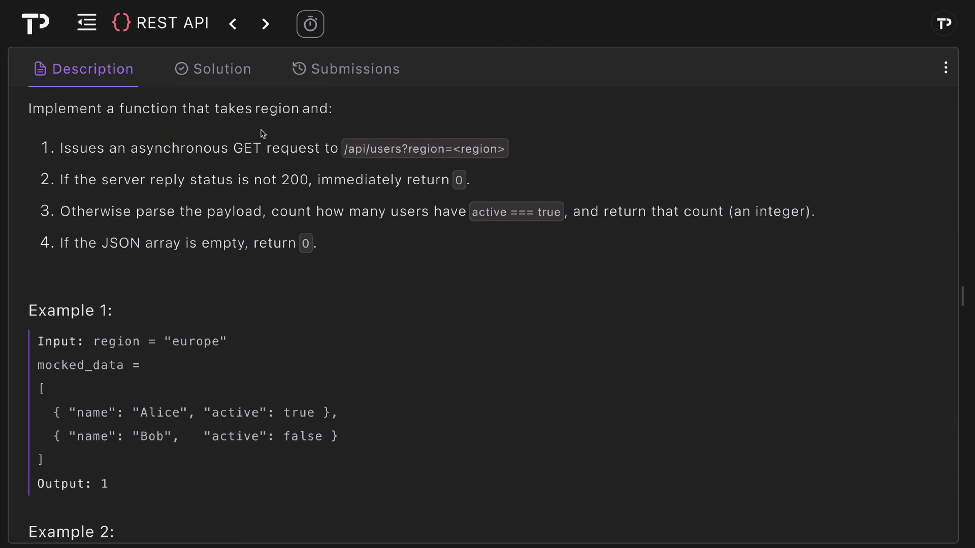
{"action": "mouse_move", "coordinate": [127, 165]}
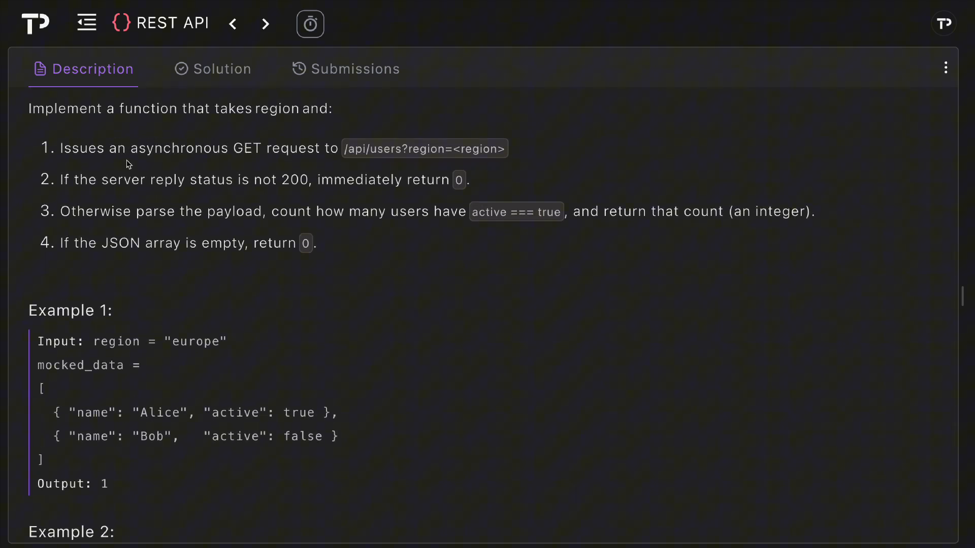
{"action": "mouse_move", "coordinate": [359, 166]}
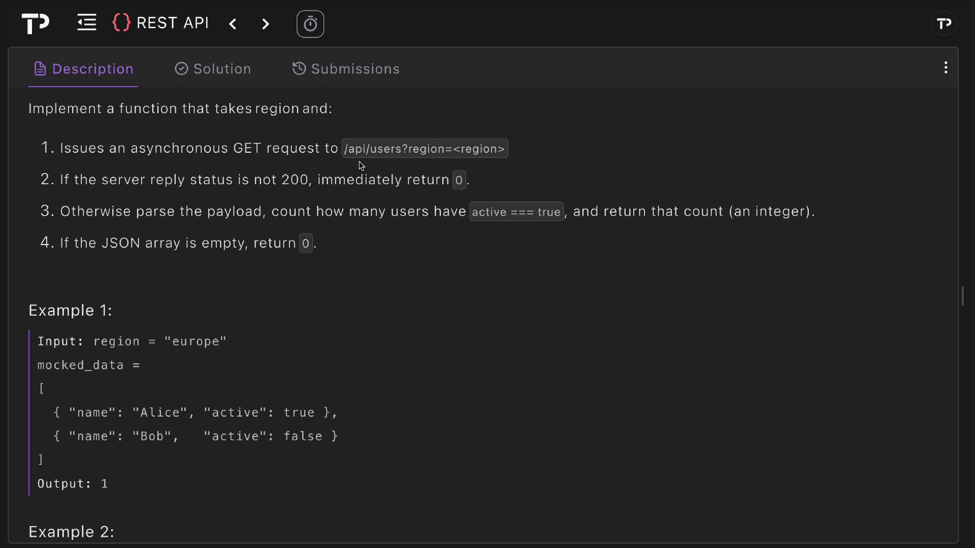
{"action": "mouse_move", "coordinate": [429, 160]}
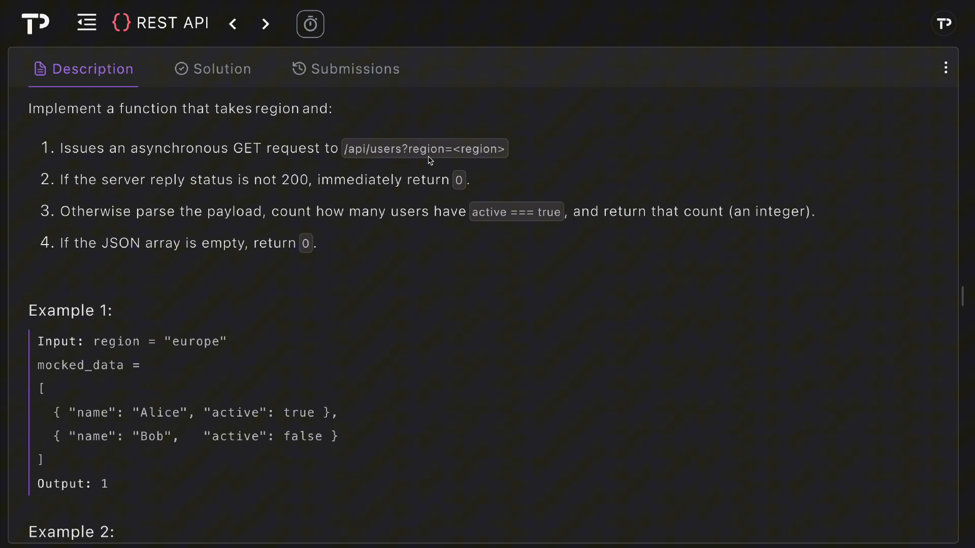
Scroll down to Example 2 (404 returns 0) and the constraints on asynchronous fetching
{"action": "scroll", "scroll_direction": "down", "scroll_amount": 3}
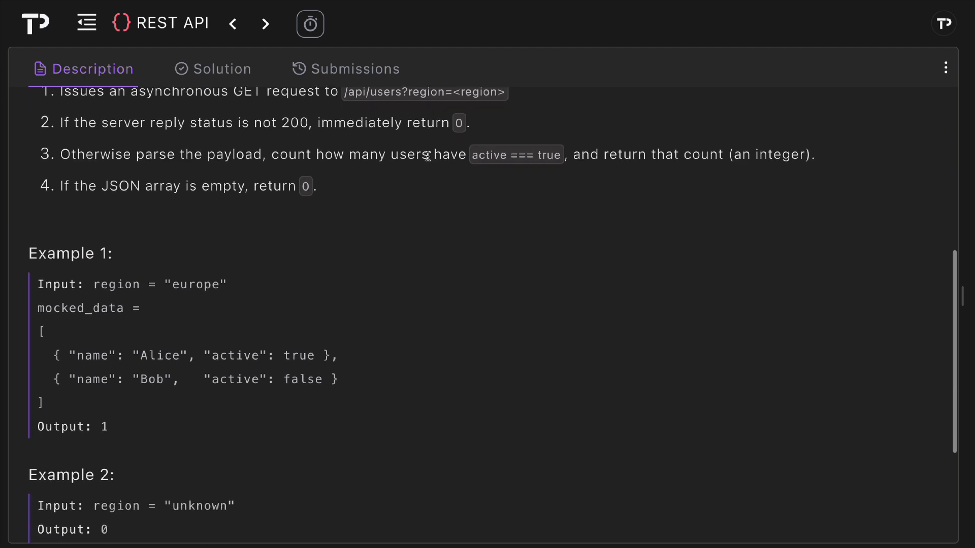
{"action": "mouse_move", "coordinate": [373, 136]}
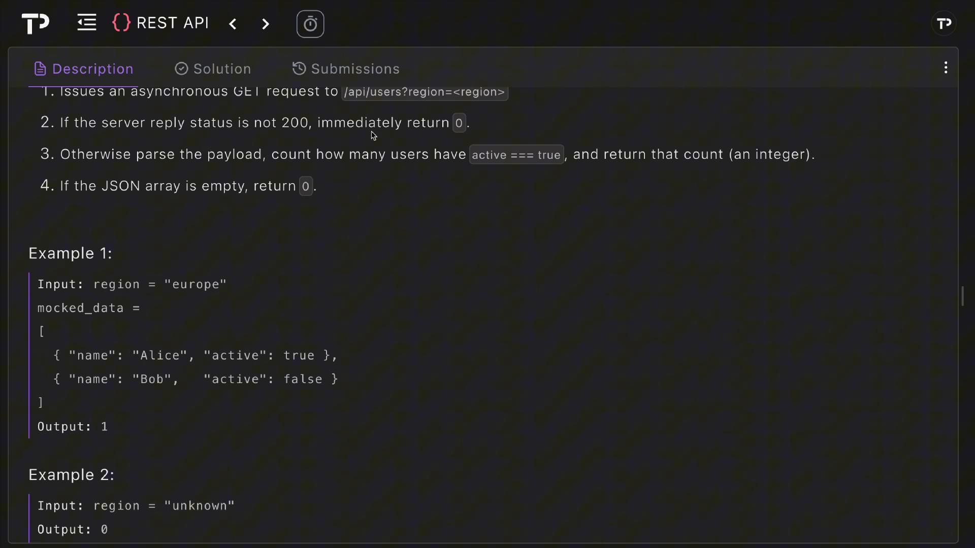
{"action": "mouse_move", "coordinate": [111, 177]}
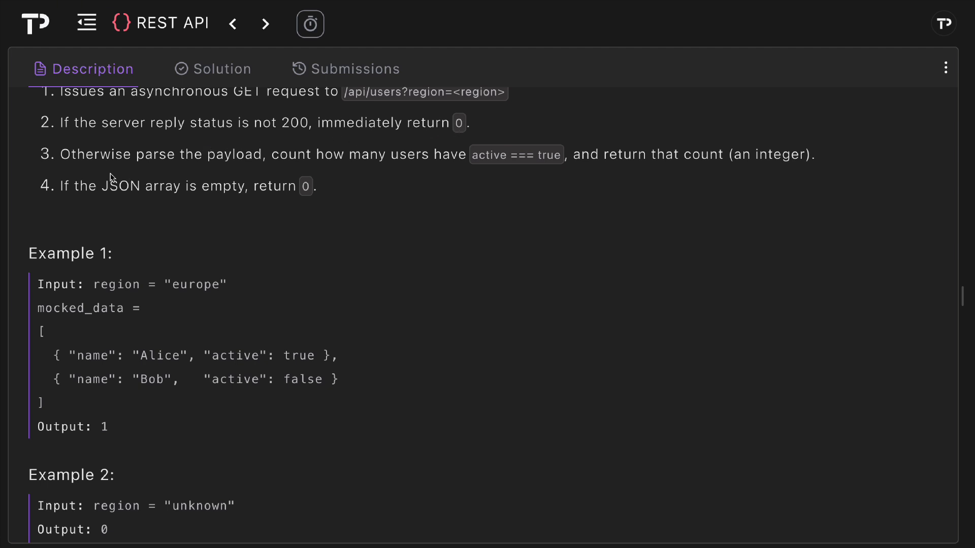
{"action": "mouse_move", "coordinate": [383, 160]}
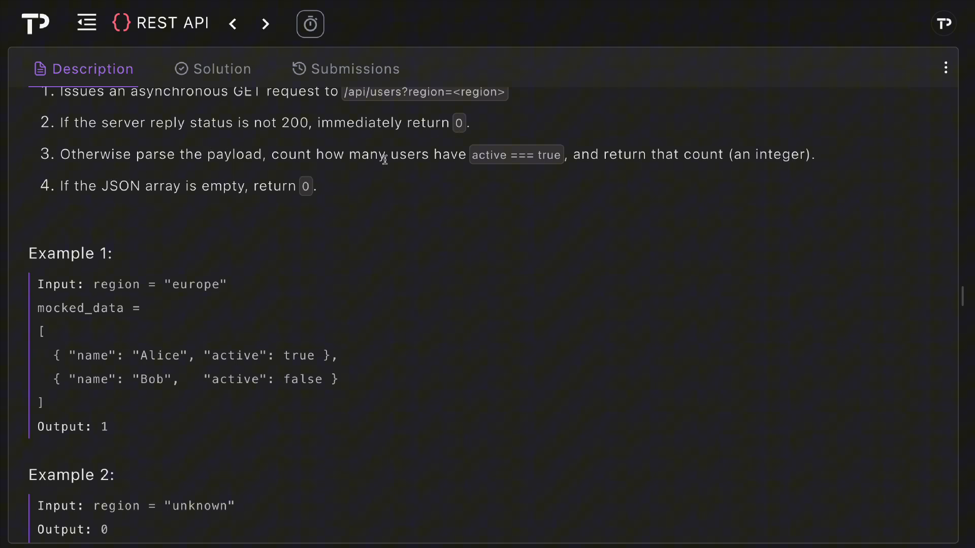
{"action": "mouse_move", "coordinate": [564, 168]}
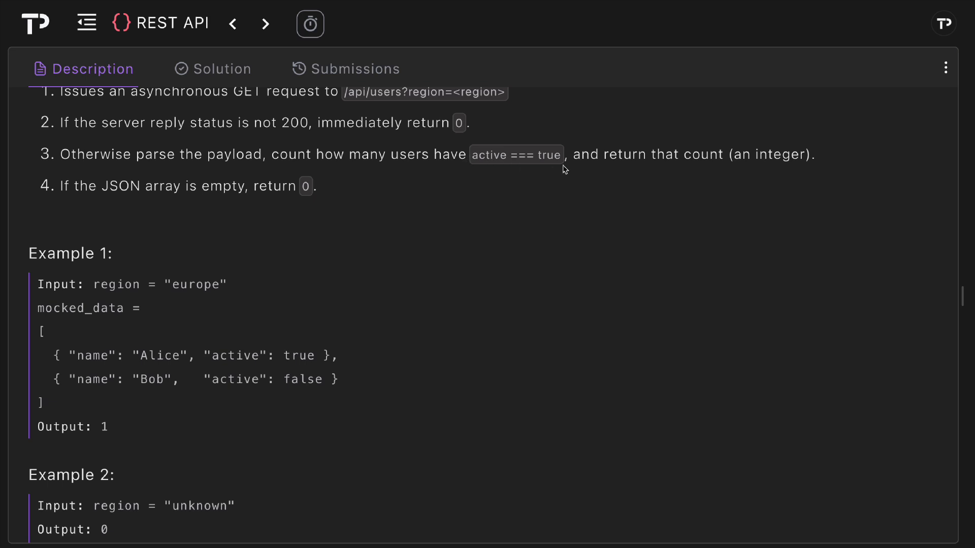
{"action": "mouse_move", "coordinate": [746, 185]}
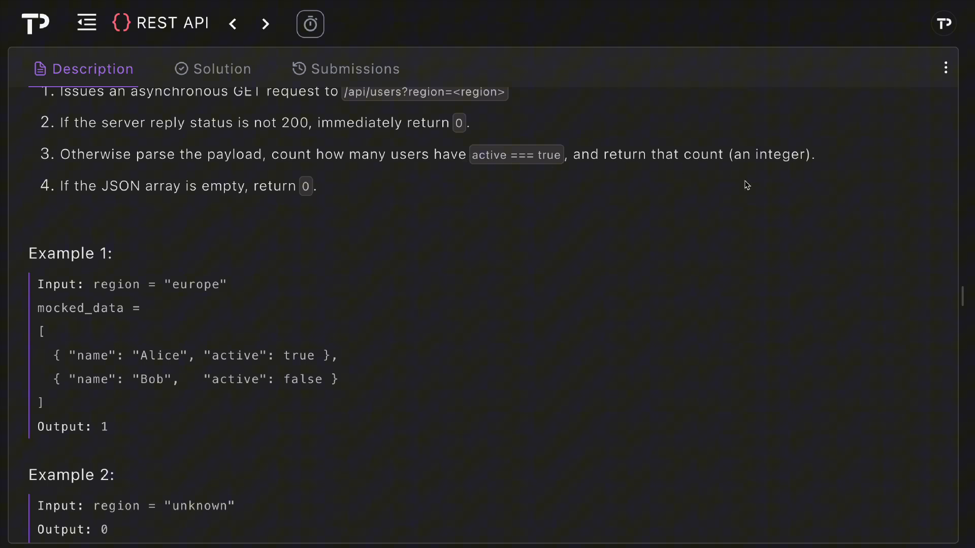
{"action": "mouse_move", "coordinate": [317, 215]}
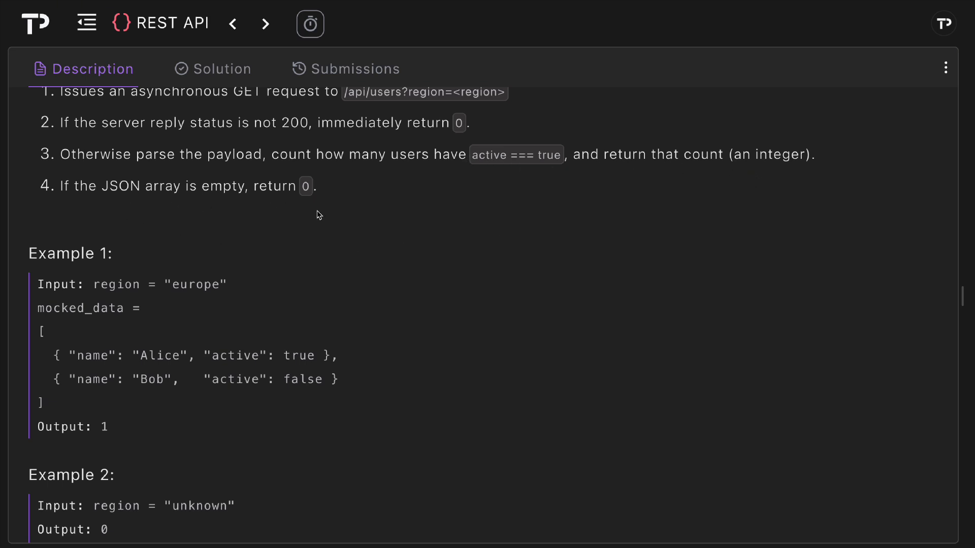
{"action": "scroll", "scroll_direction": "down", "scroll_amount": 3}
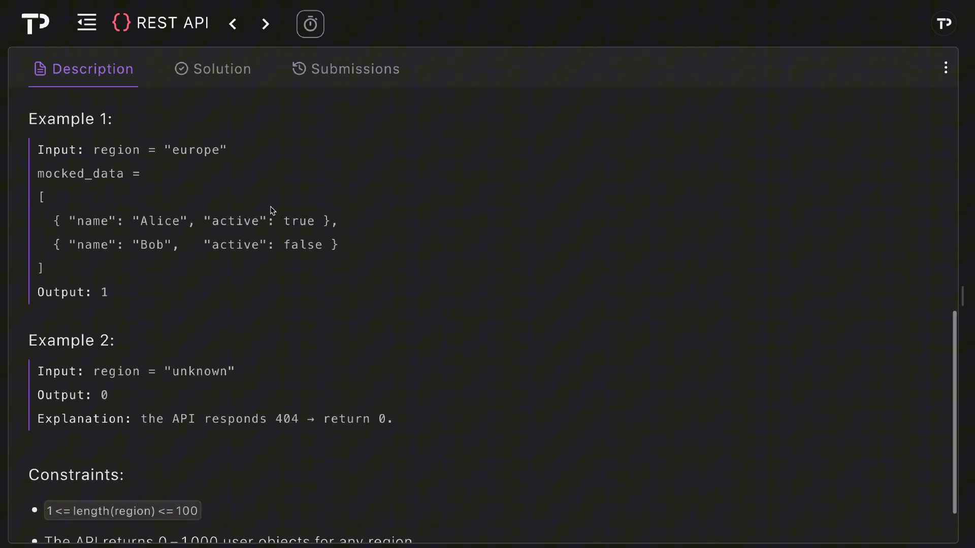
{"action": "mouse_move", "coordinate": [124, 162]}
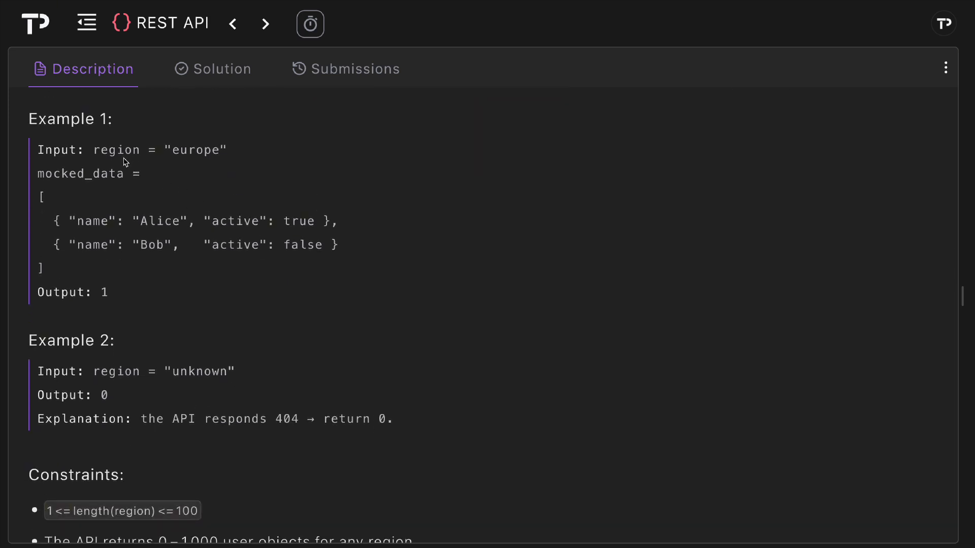
{"action": "mouse_move", "coordinate": [119, 198]}
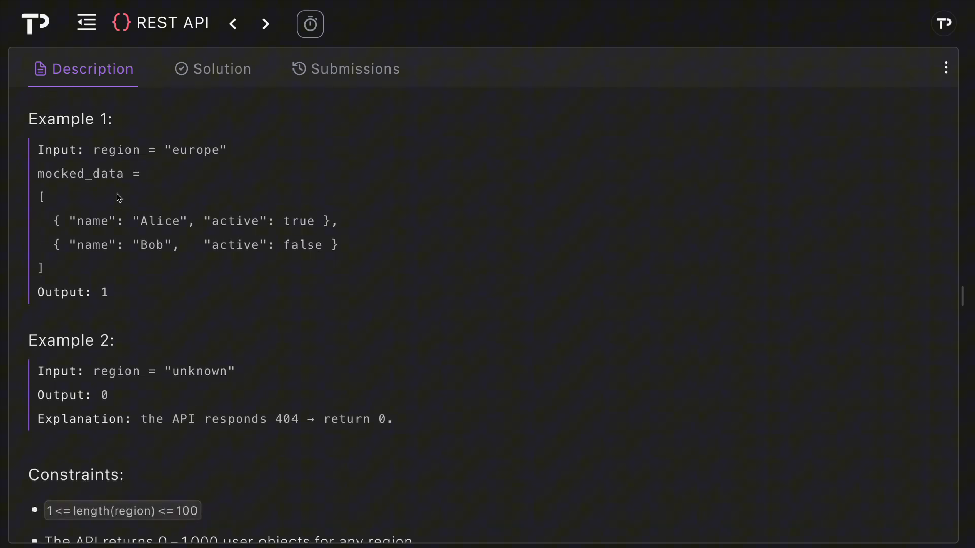
{"action": "mouse_move", "coordinate": [105, 222]}
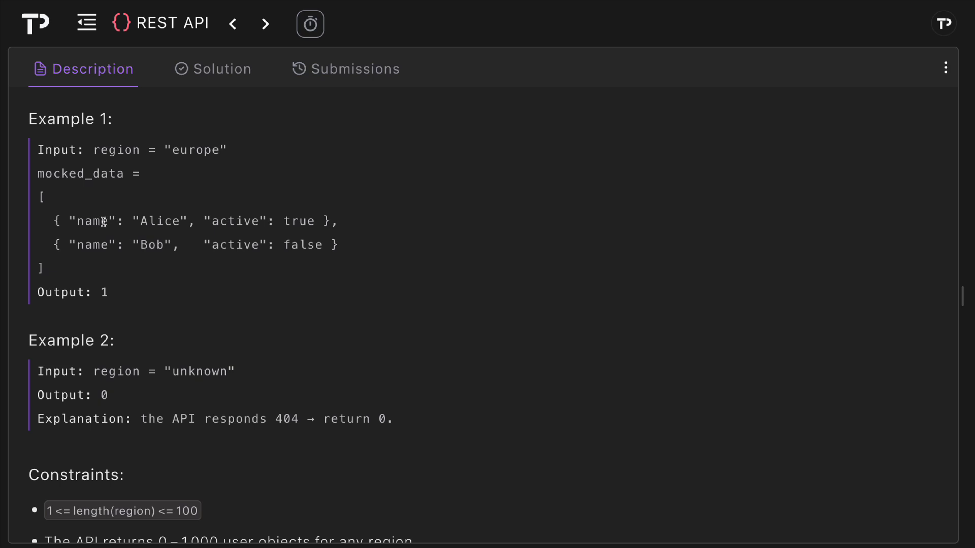
{"action": "mouse_move", "coordinate": [144, 244]}
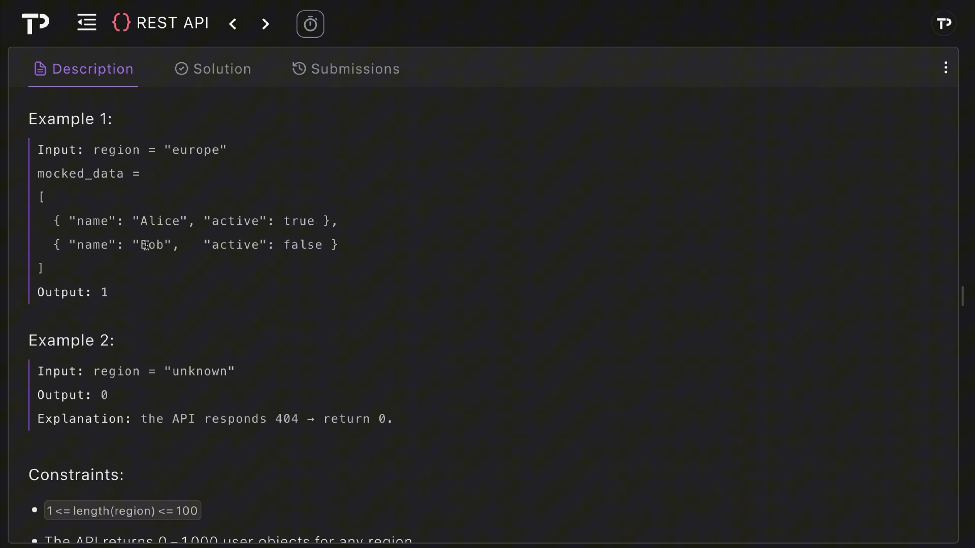
{"action": "mouse_move", "coordinate": [121, 303]}
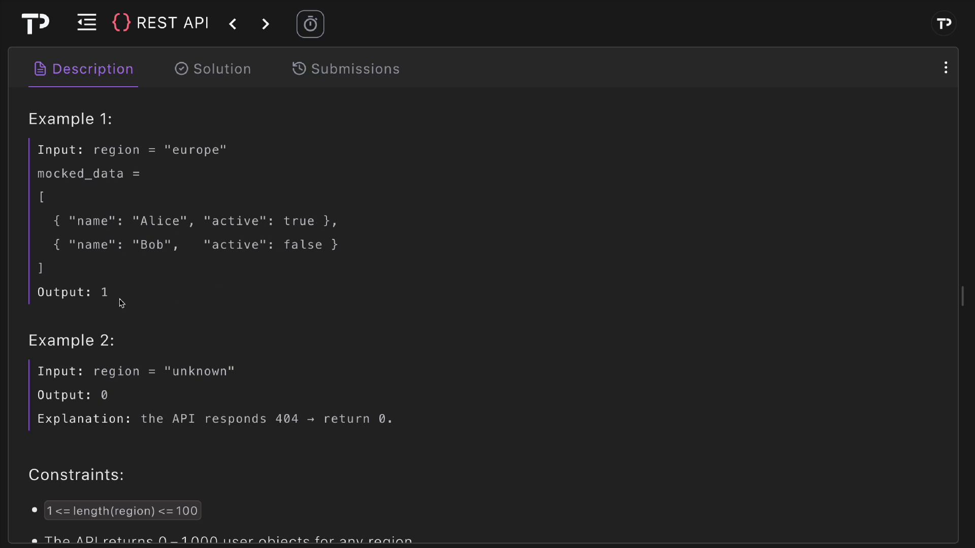
{"action": "mouse_move", "coordinate": [178, 194]}
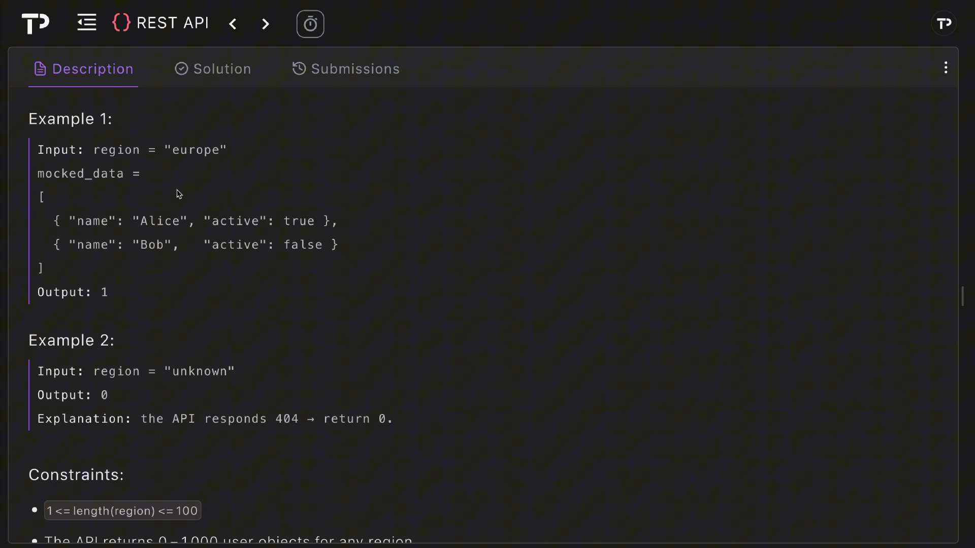
{"action": "scroll", "scroll_direction": "down", "scroll_amount": 3}
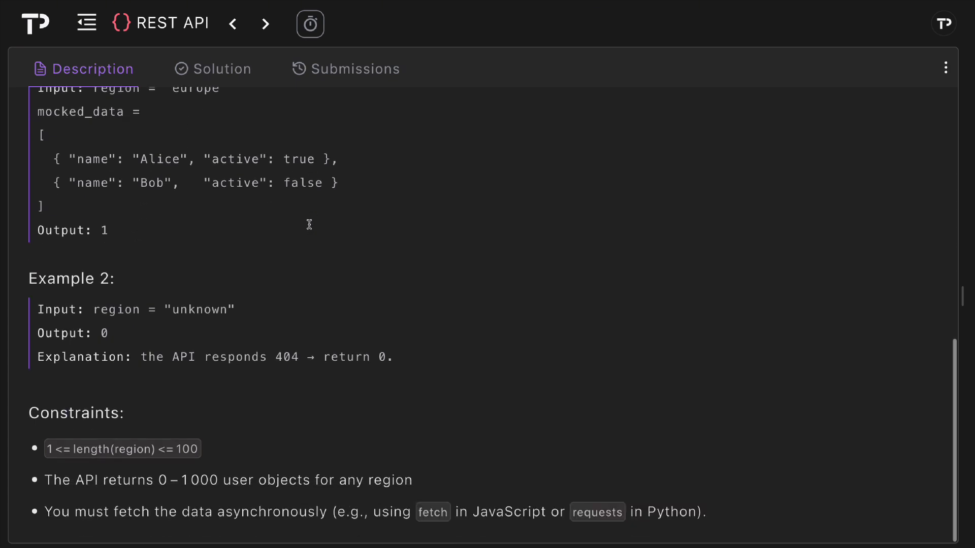
{"action": "mouse_move", "coordinate": [210, 310]}
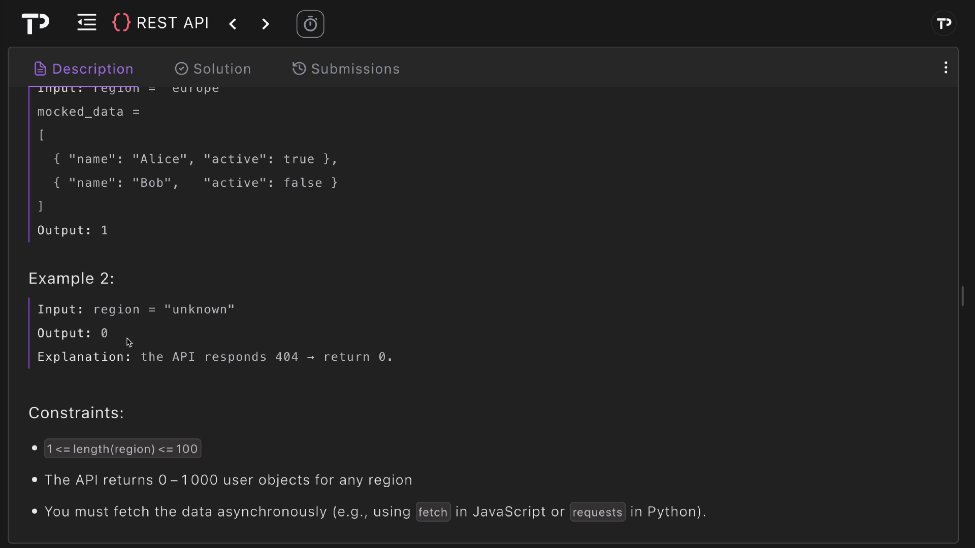
{"action": "mouse_move", "coordinate": [284, 370]}
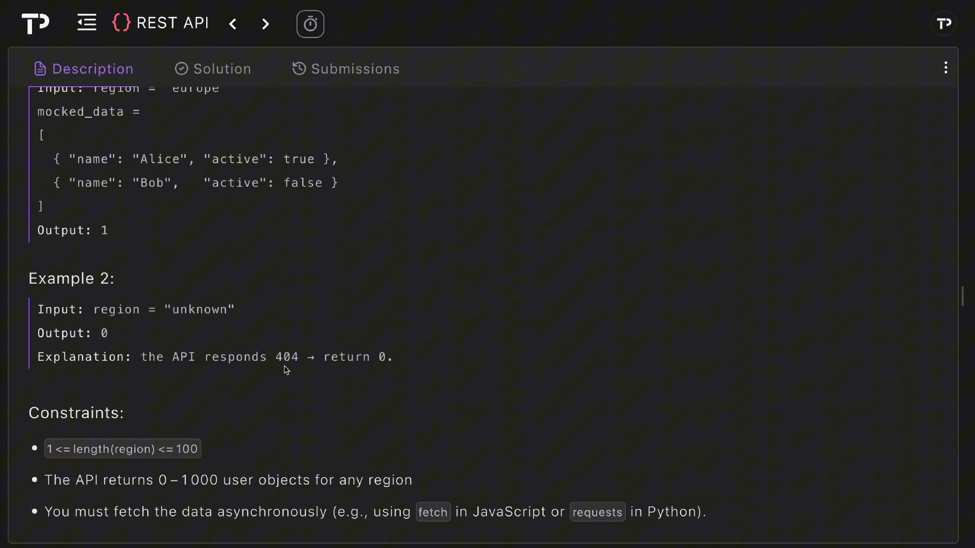
{"action": "mouse_move", "coordinate": [131, 348]}
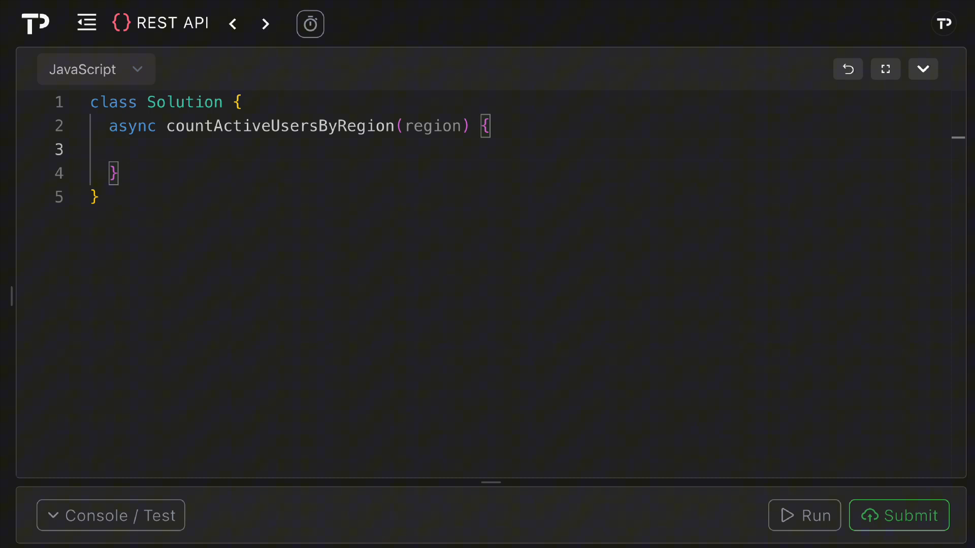
Wrap the method body in try { } catch (e) { return 0 }
{"action": "type", "text": "try {"}
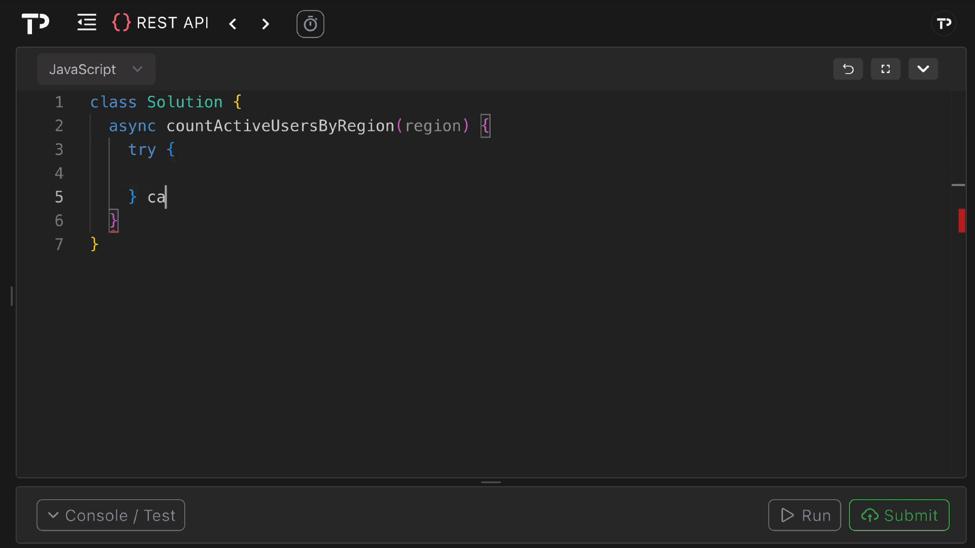
{"action": "type", "text": "tch (e) {"}
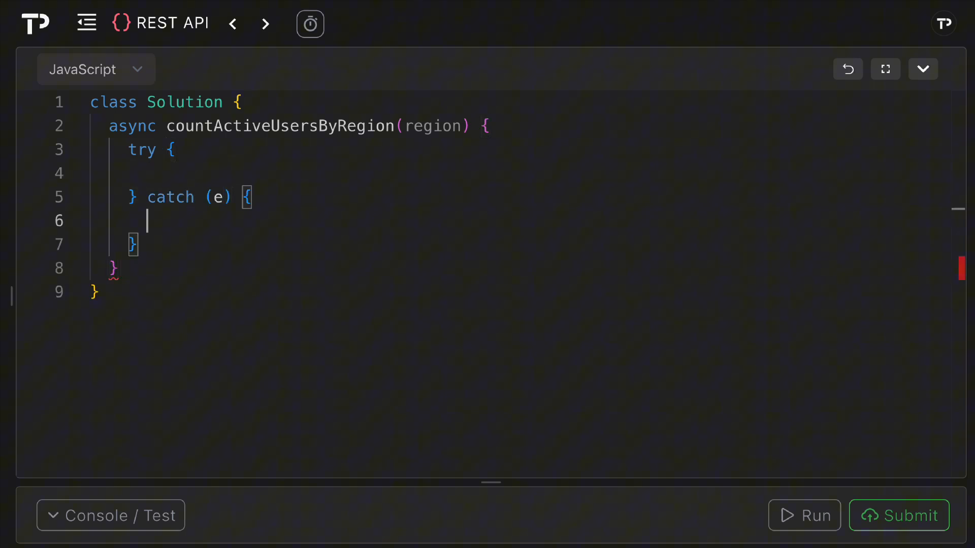
{"action": "type", "text": "return 0"}
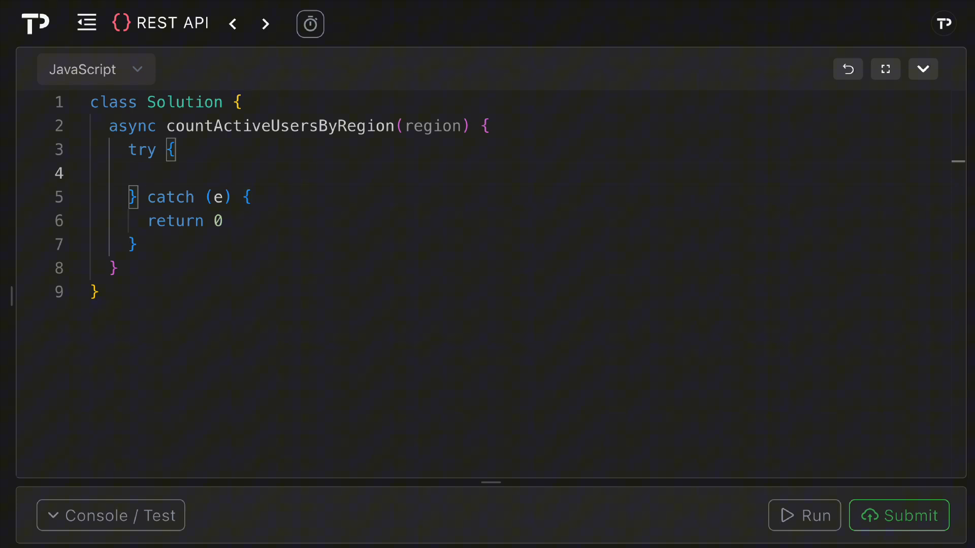
{"action": "type", "text": "co"}
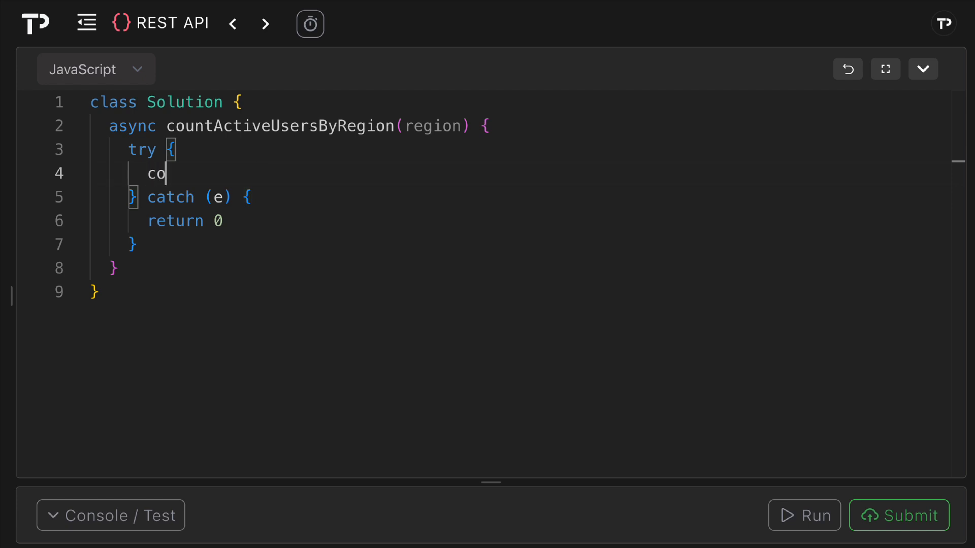
{"action": "type", "text": "nst url ="}
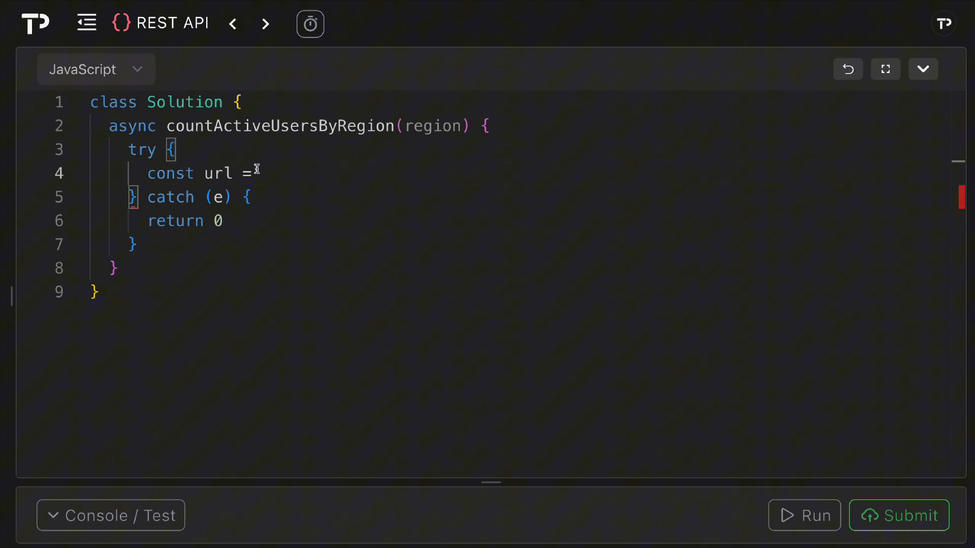
{"action": "type", "text": "`https://example.com/api/users`"}
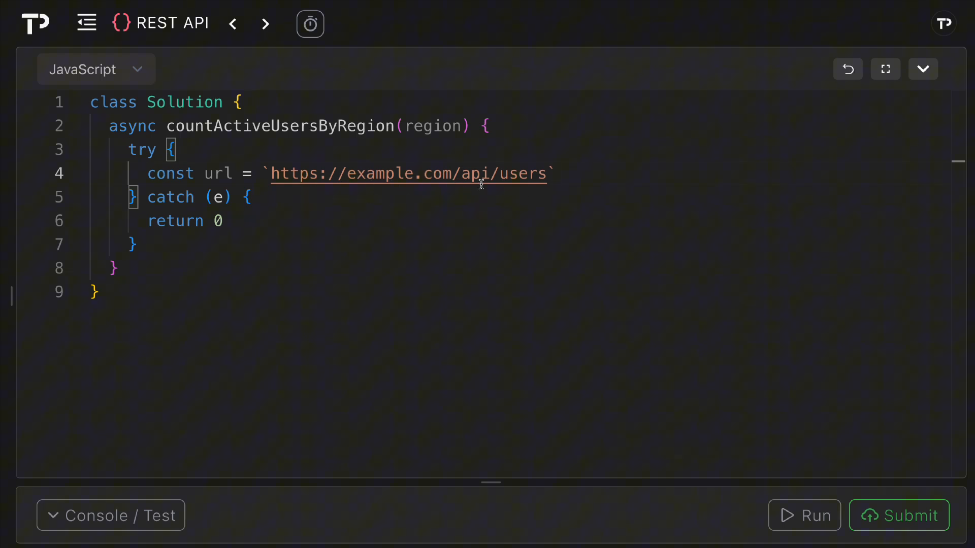
{"action": "type", "text": "?region=${encodeURIComponent(region)}"}
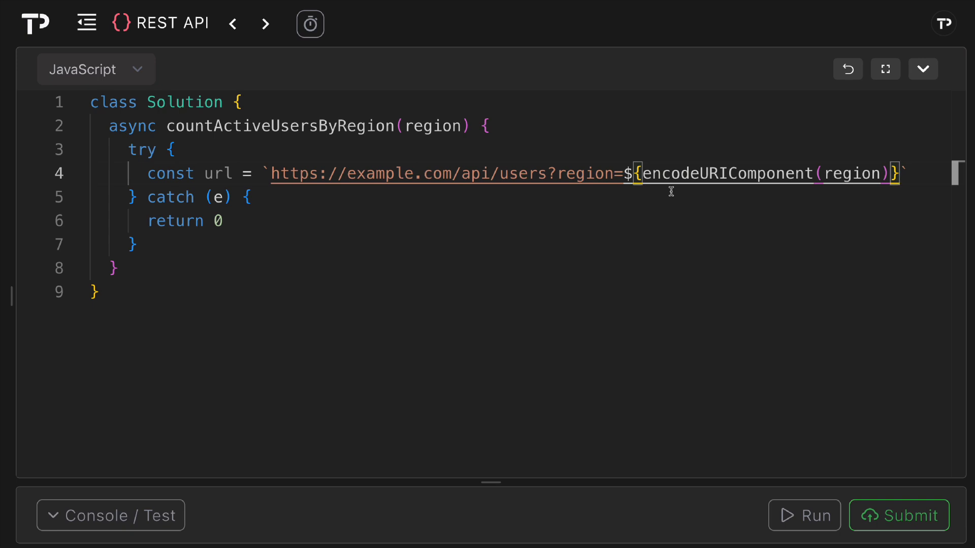
{"action": "key", "text": "enter"}
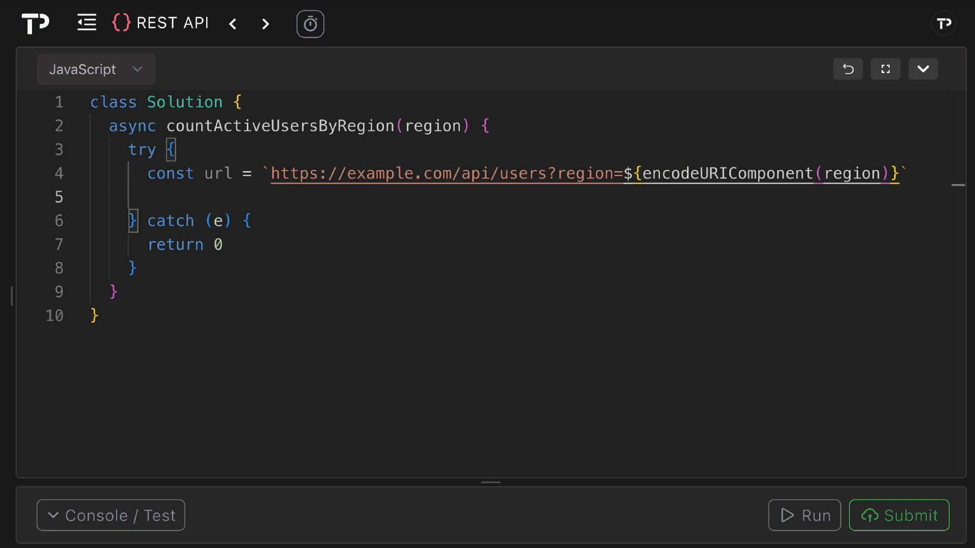
Add const response = await fetch(url) and return 0 if response.status !== 200
{"action": "type", "text": "const"}
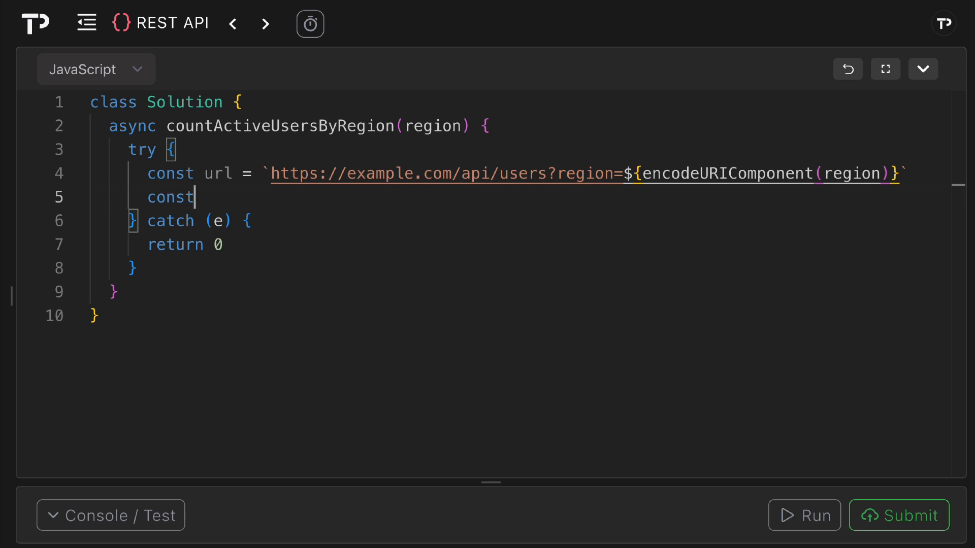
{"action": "type", "text": "response = awa"}
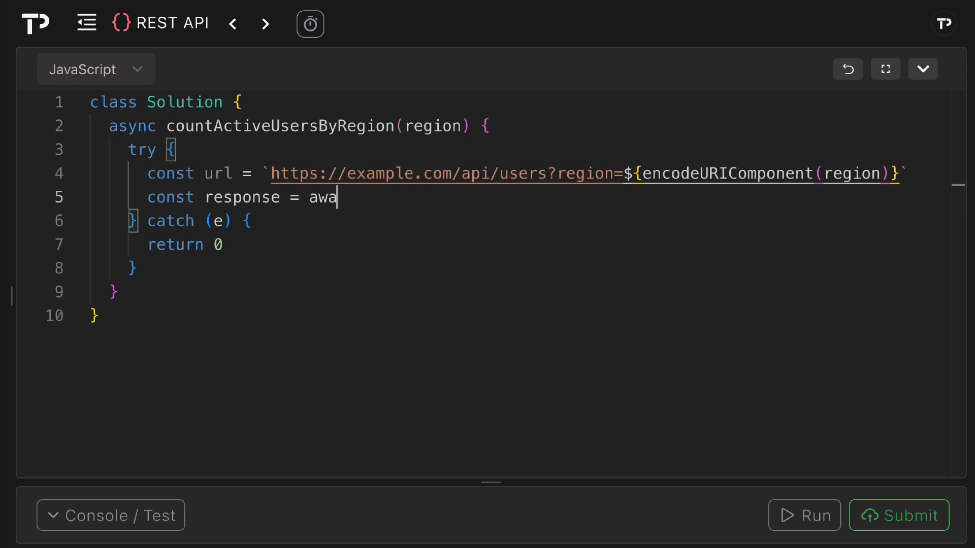
{"action": "type", "text": "it fetch(url)"}
{"action": "type", "text": "if"}
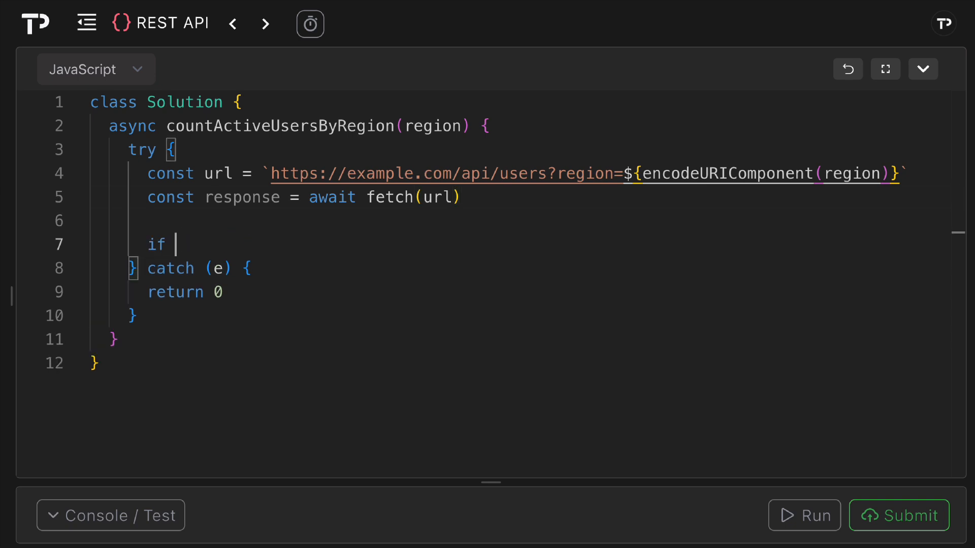
{"action": "type", "text": "(response.status"}
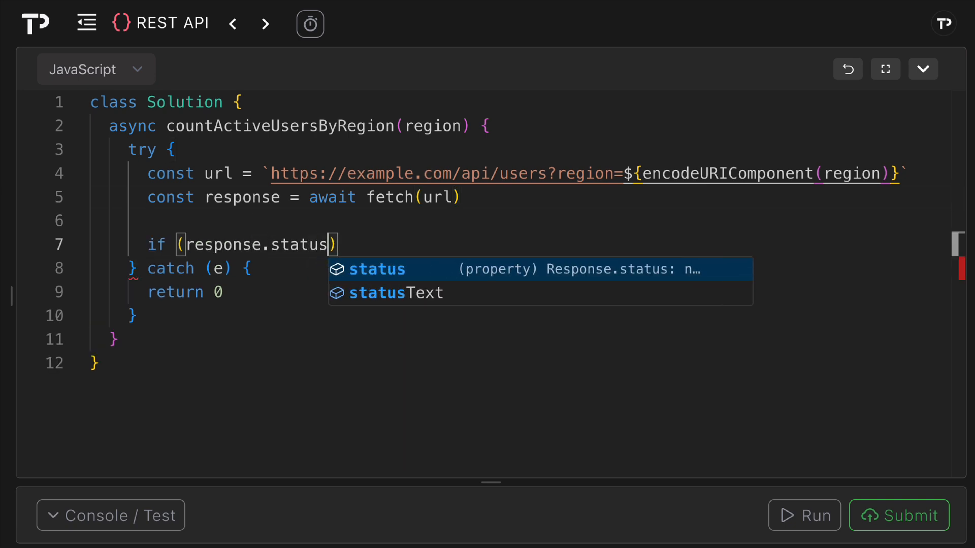
{"action": "type", "text": "!== 20"}
{"action": "type", "text": "return"}
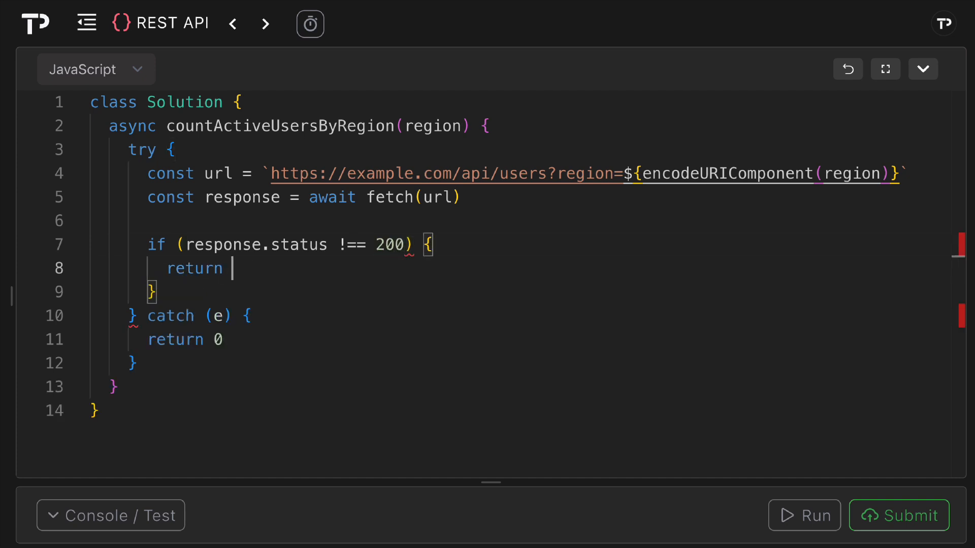
{"action": "type", "text": "0"}
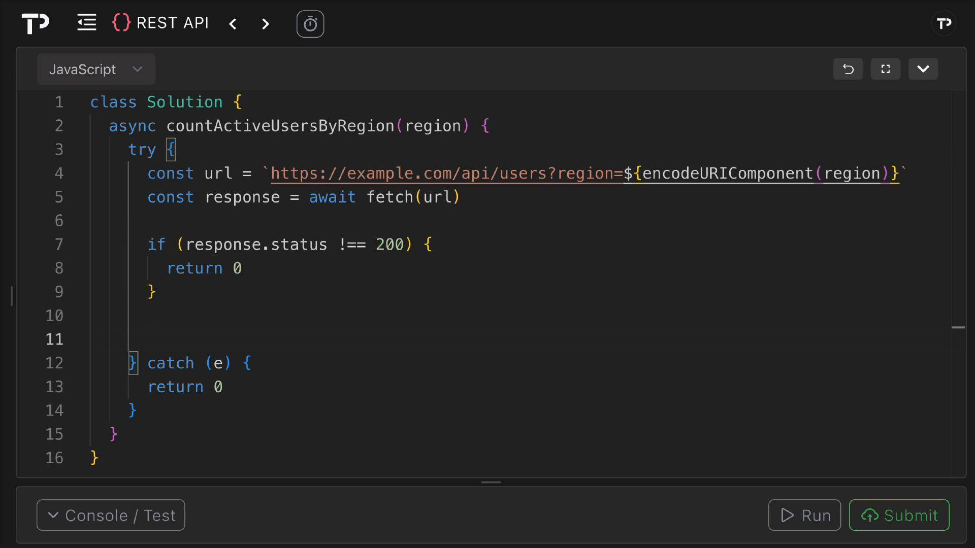
Add const data = await response.json() and return data.filter(u => u.active).length
{"action": "type", "text": "const data = a"}
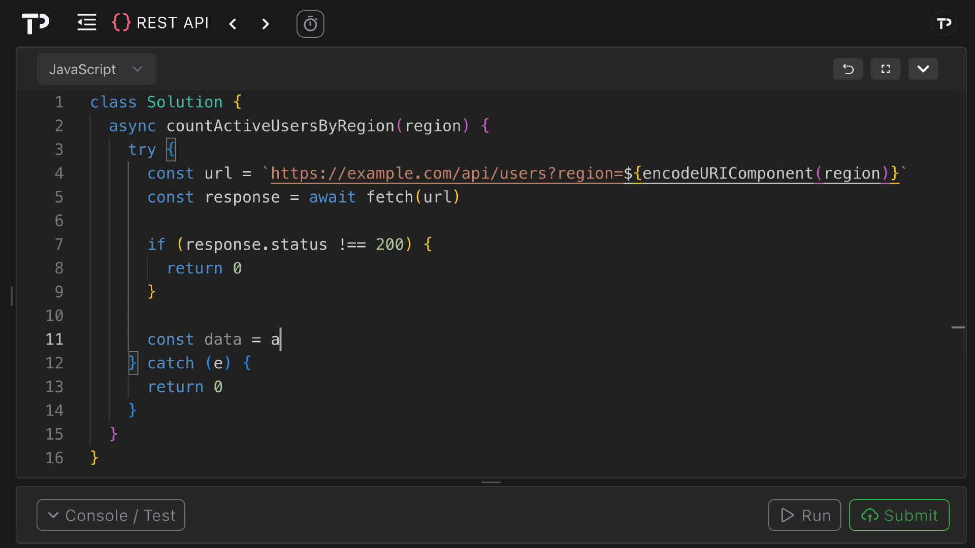
{"action": "type", "text": "wait response.s"}
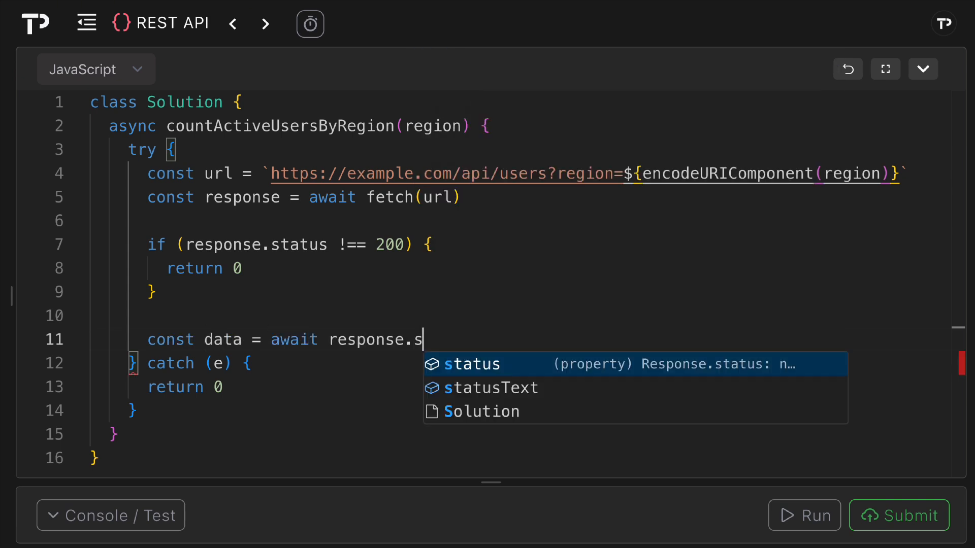
{"action": "type", "text": "json()"}
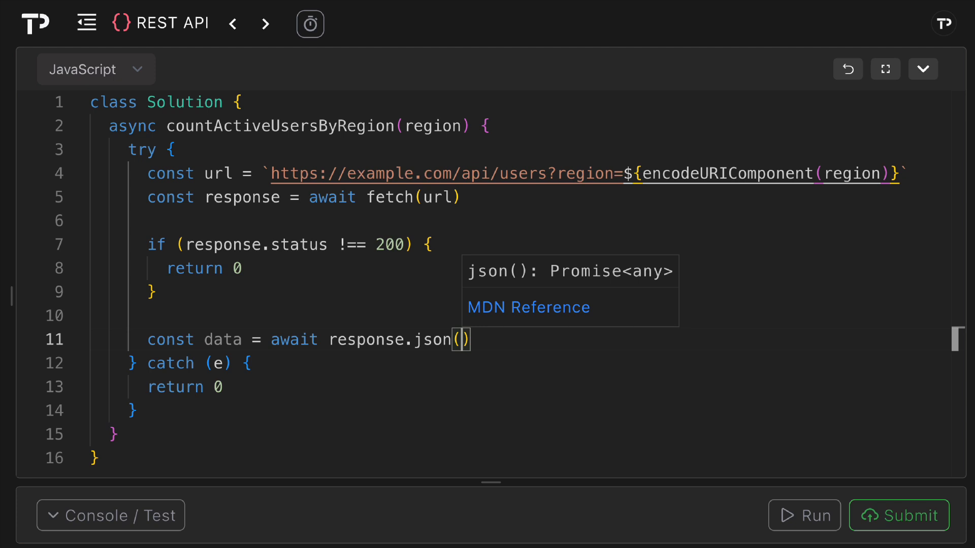
{"action": "key", "text": "Enter"}
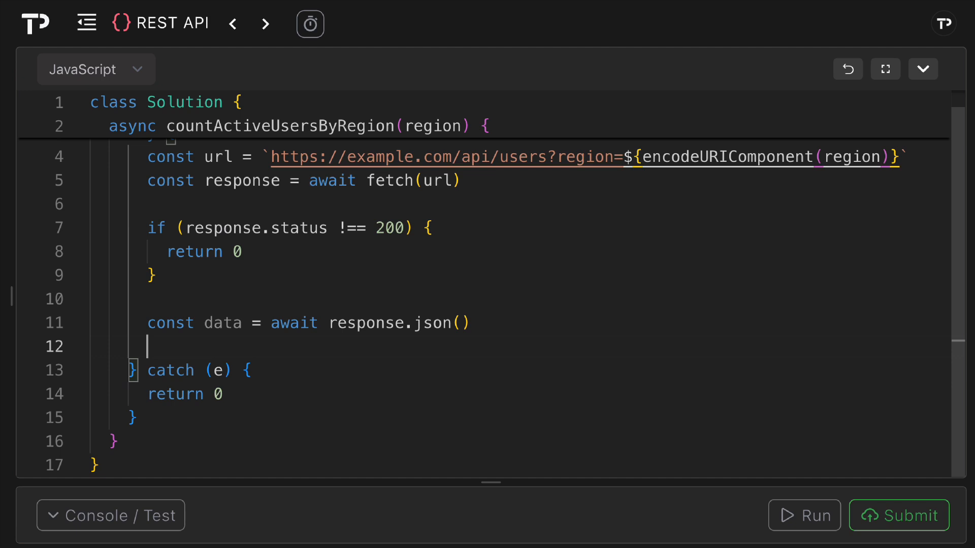
{"action": "type", "text": "return data.filter(u =>"}
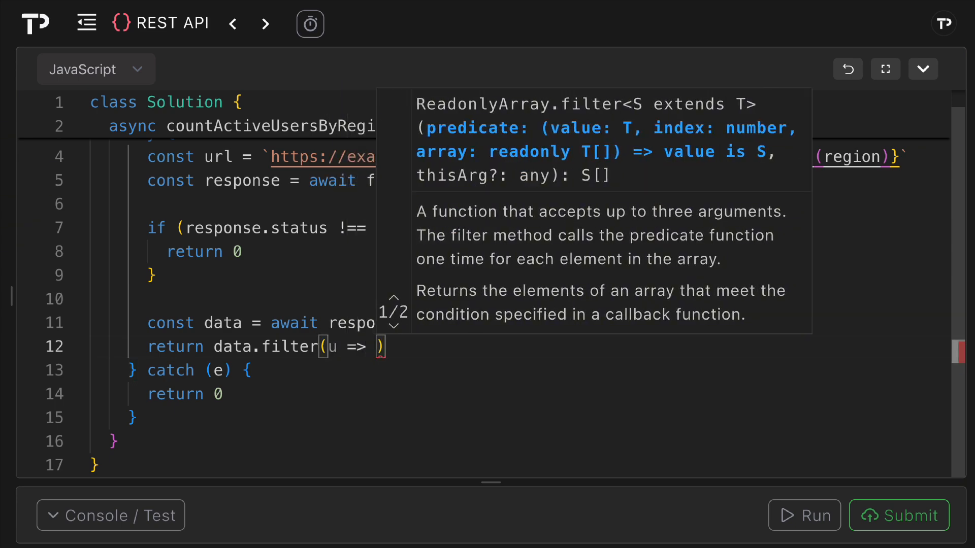
{"action": "type", "text": ".active).len"}
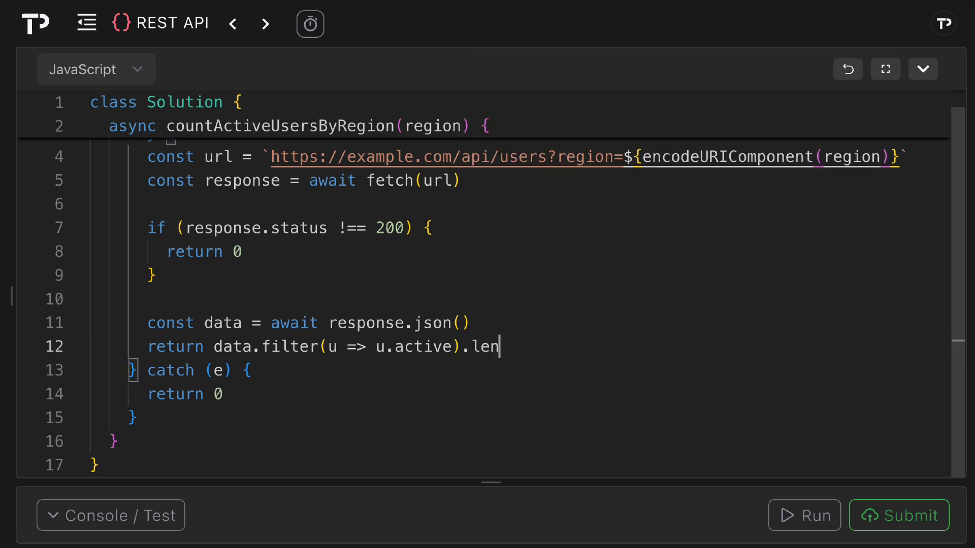
{"action": "type", "text": "gth"}
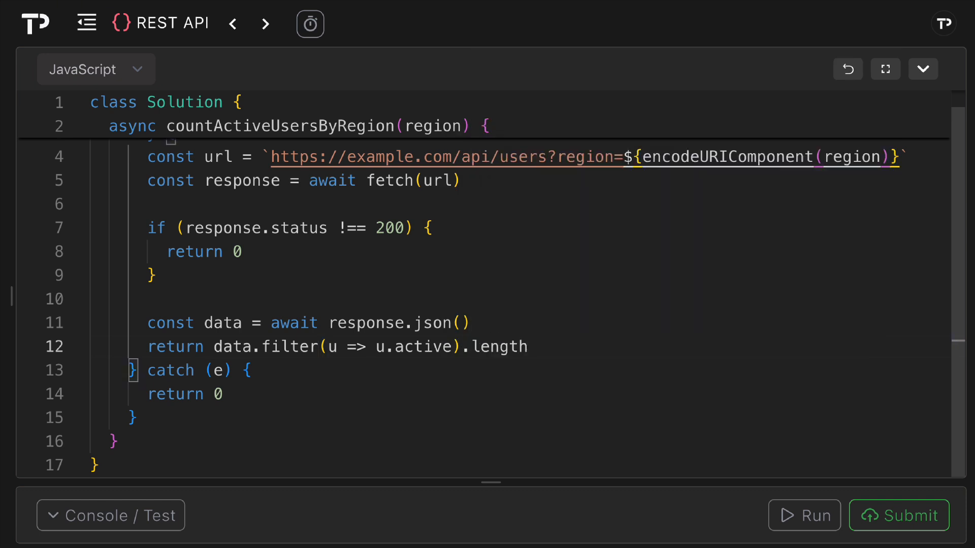
Run the sample cases, then submit for an Accepted result with 10/10 tests passed
{"action": "left_click", "coordinate": [110, 515]}
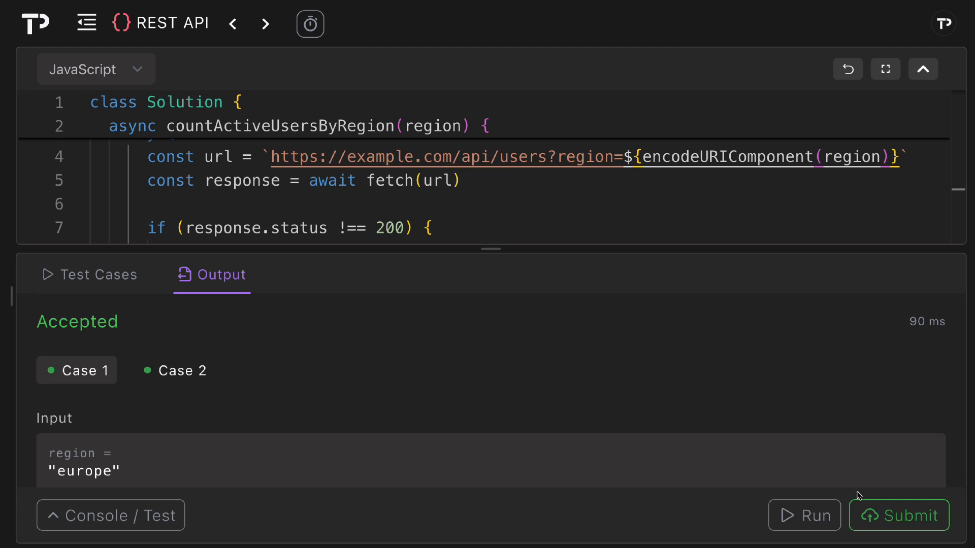
{"action": "left_click", "coordinate": [899, 515]}
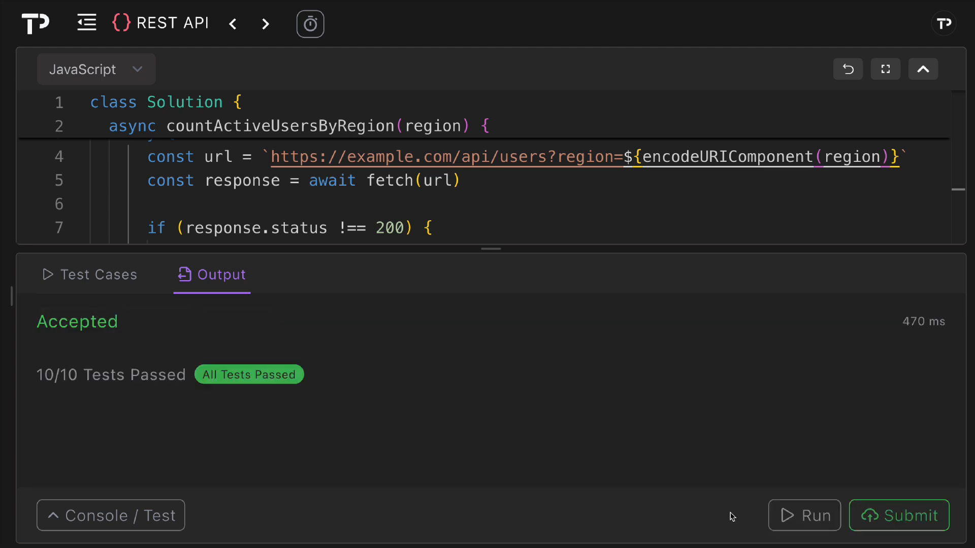